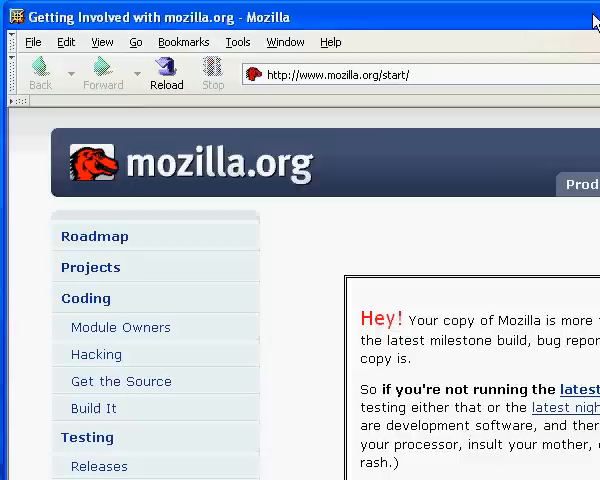
pyautogui.moveTo(112, 52)
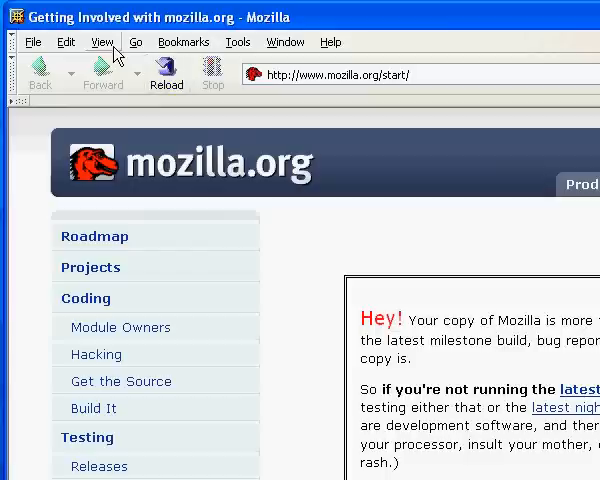
# Step: Create a new blank Composer page via File > New > Composer Page
pyautogui.click(32, 42)
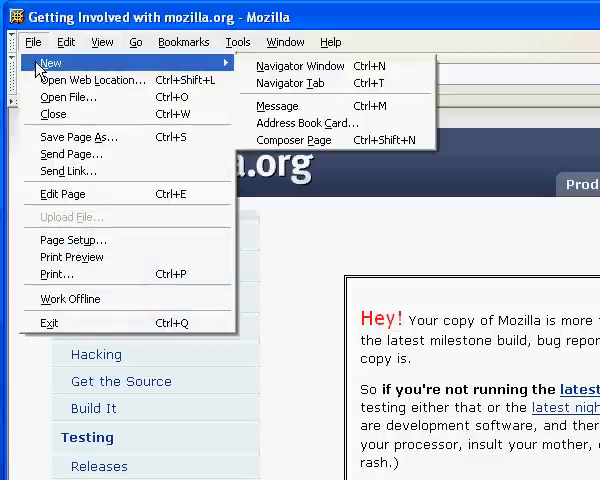
pyautogui.moveTo(296, 140)
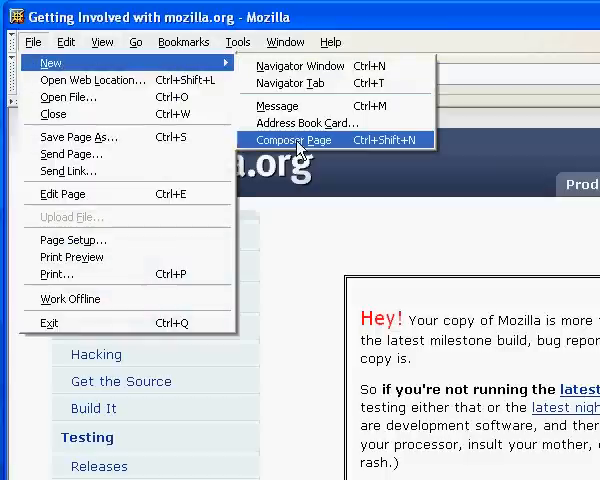
pyautogui.click(292, 140)
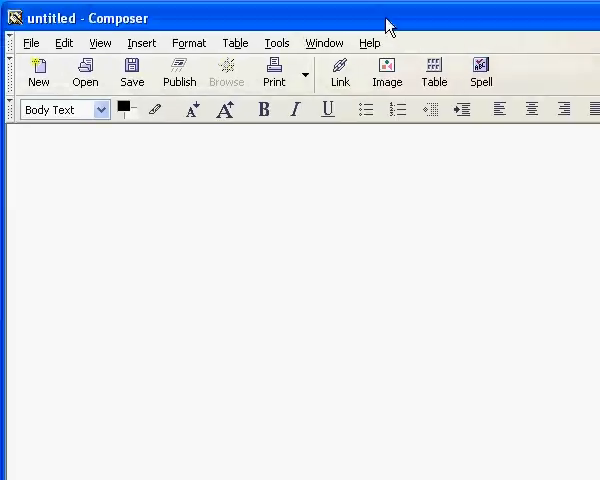
pyautogui.moveTo(480, 16)
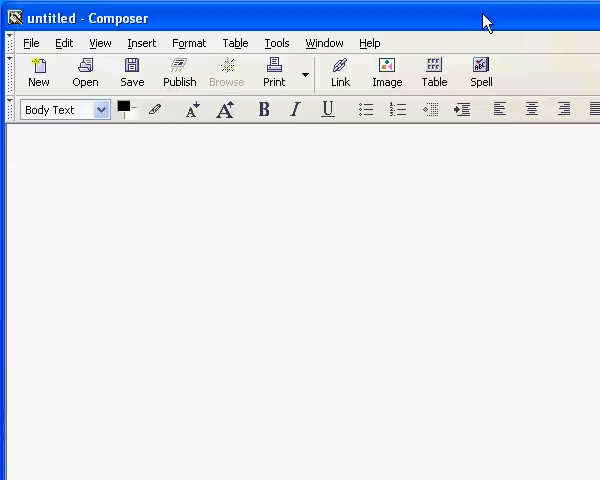
pyautogui.click(16, 144)
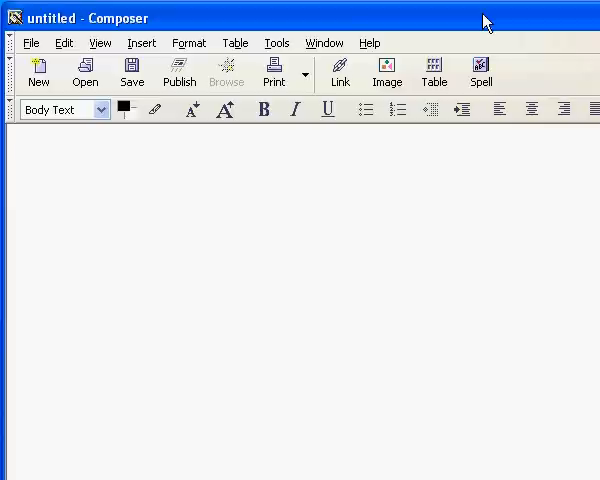
pyautogui.click(12, 144)
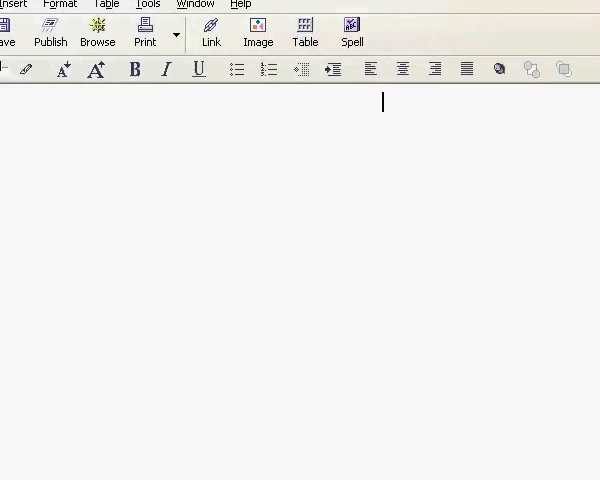
pyautogui.moveTo(350, 98)
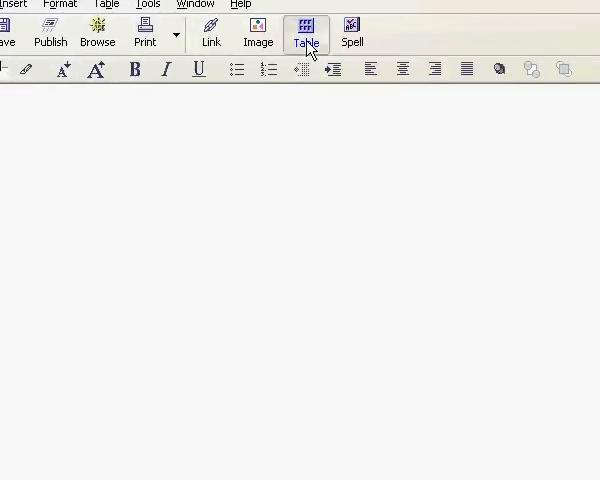
# Step: Insert a 1x1 table at 50% of window width with a 1-pixel border
pyautogui.click(306, 24)
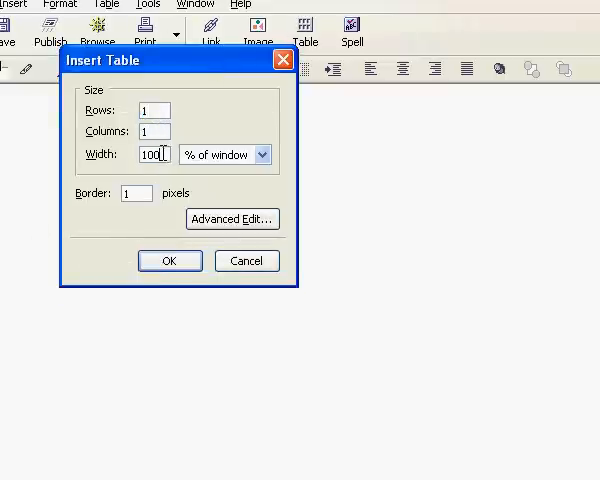
pyautogui.tripleClick(150, 156)
pyautogui.write('50')
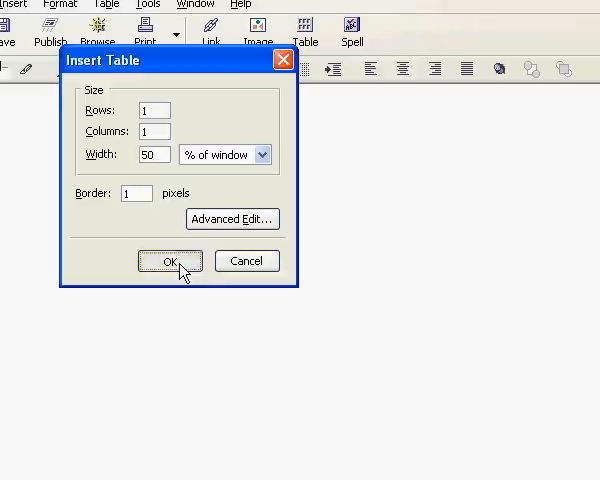
pyautogui.click(170, 260)
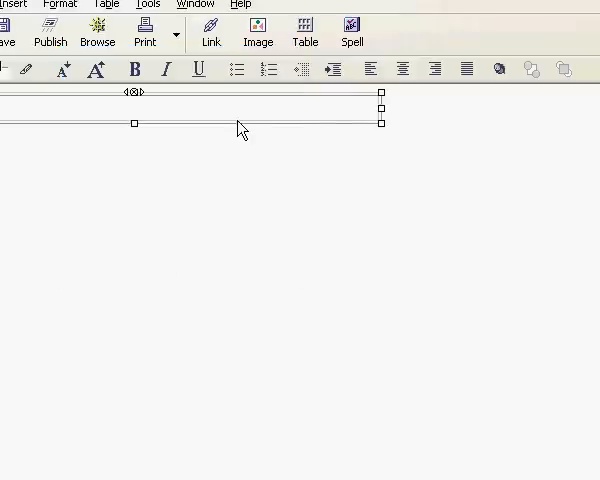
pyautogui.moveTo(402, 70)
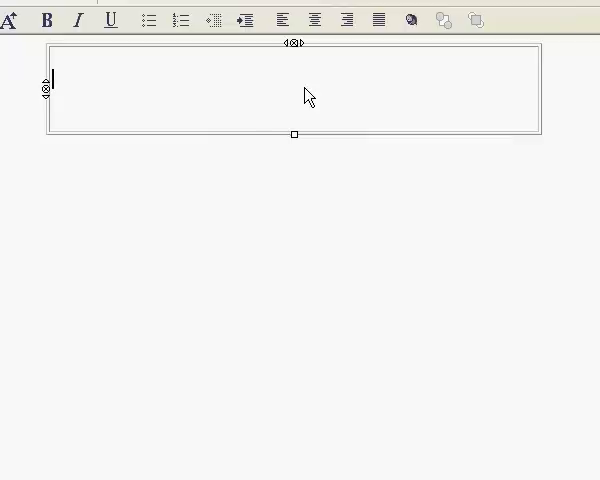
# Step: Fill the cell with the quoted headline 'Why Almost Everyone Is Dead Wrong About Starting A Network Marketing Business...'
pyautogui.write('"Why Almost Everyone Is Dead Wrong About Starting A Network Marketing Business...Let Me Show You The Breakthrough Video That Will Generate $10,046 Sales For You In The Next 24 Hours Without Any List Or Website!"')
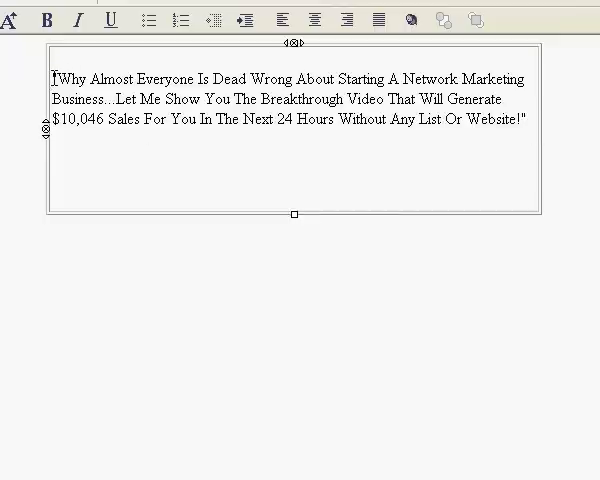
pyautogui.write('"')
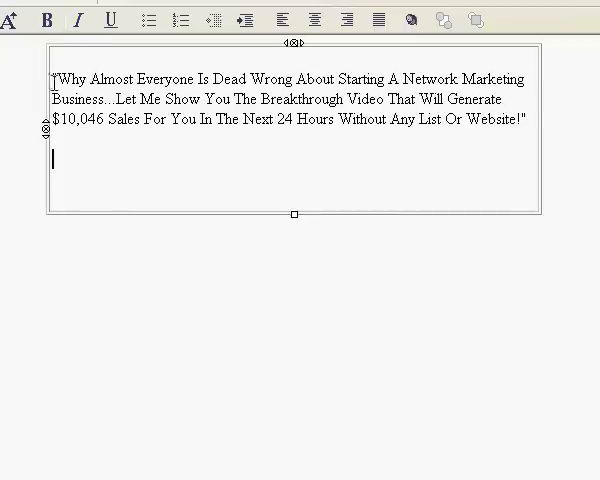
pyautogui.write('"')
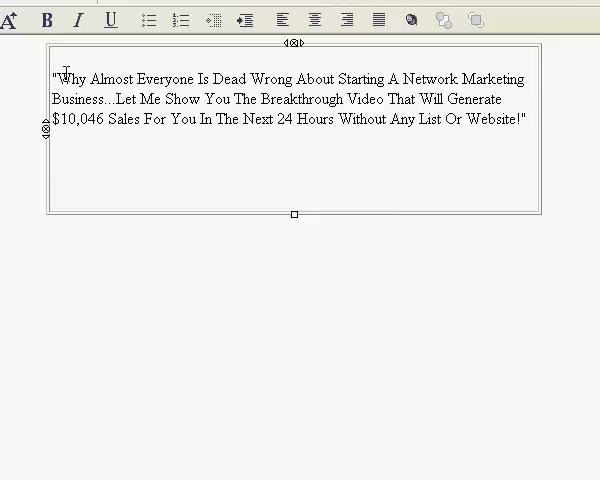
pyautogui.moveTo(76, 52)
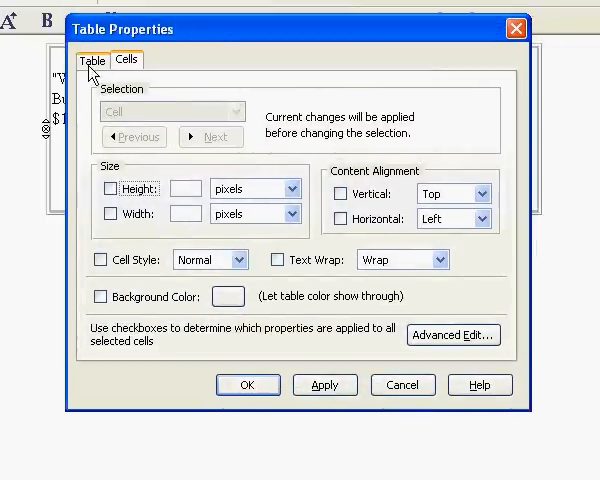
# Step: Apply cell padding from the Table settings so the headline sits inset from the border
pyautogui.click(92, 60)
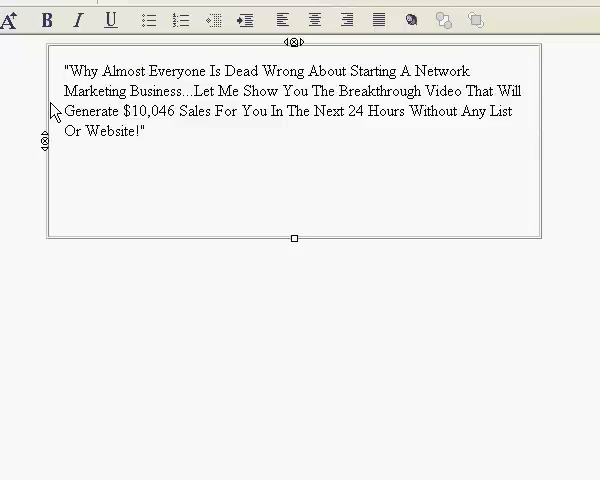
pyautogui.moveTo(218, 144)
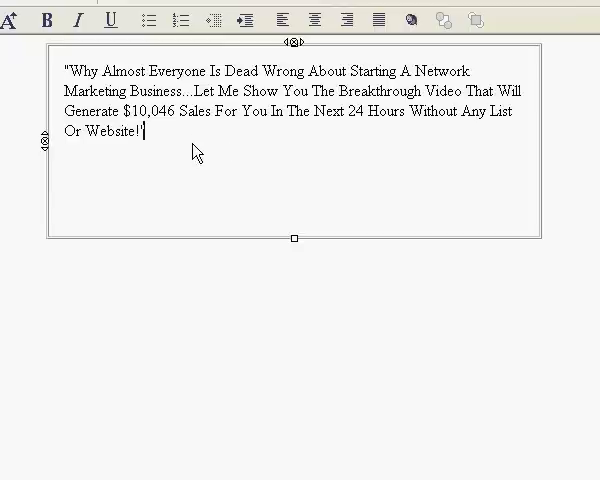
# Step: Make the whole headline bold and center-aligned within the cell
pyautogui.press('ctrl+a')
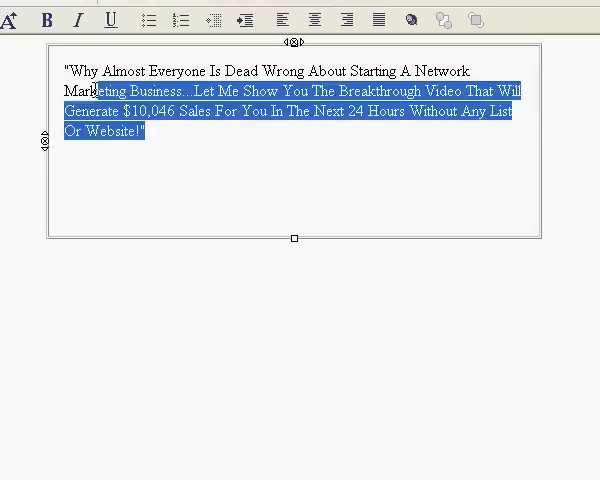
pyautogui.click(62, 20)
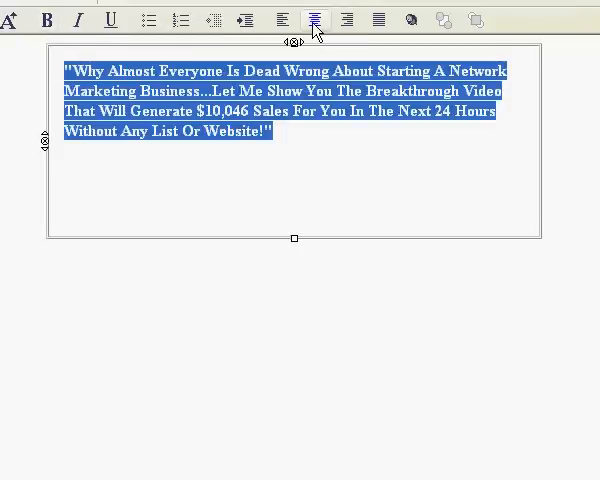
pyautogui.click(316, 20)
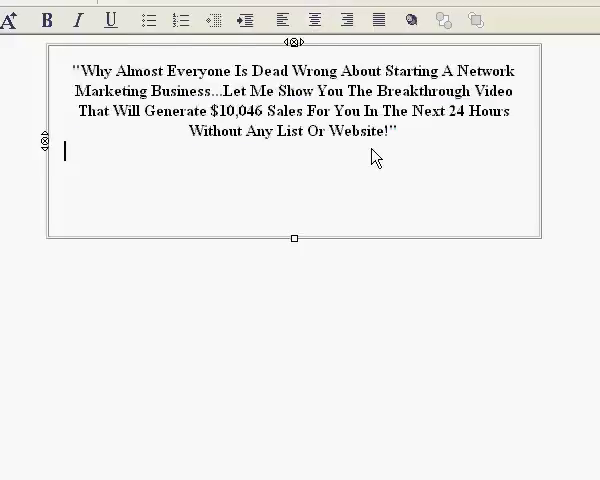
pyautogui.moveTo(418, 138)
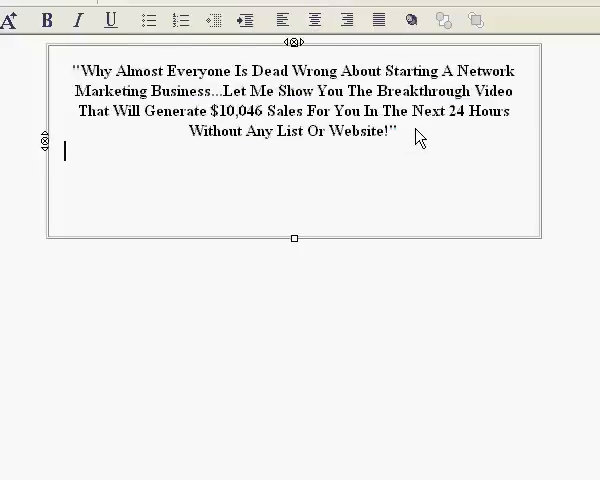
pyautogui.press('ctrl+a')
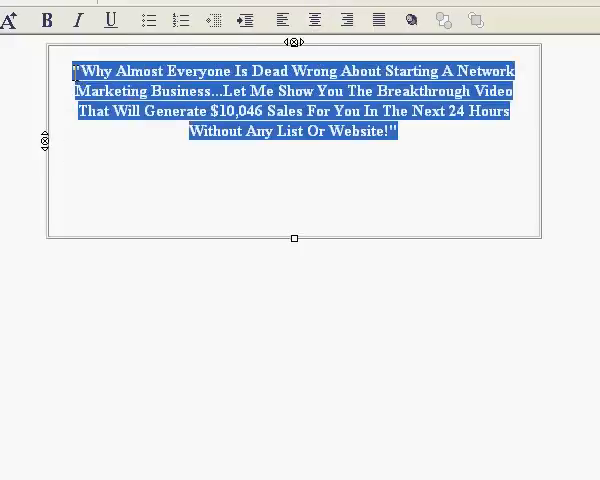
# Step: Enlarge the headline one size and colour it with the red swatch
pyautogui.click(8, 20)
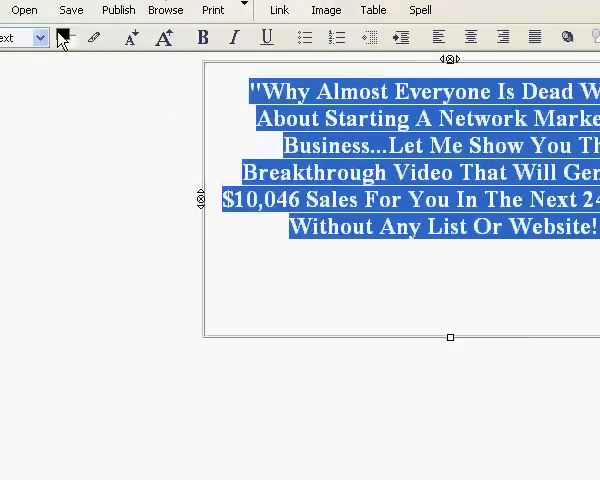
pyautogui.click(64, 38)
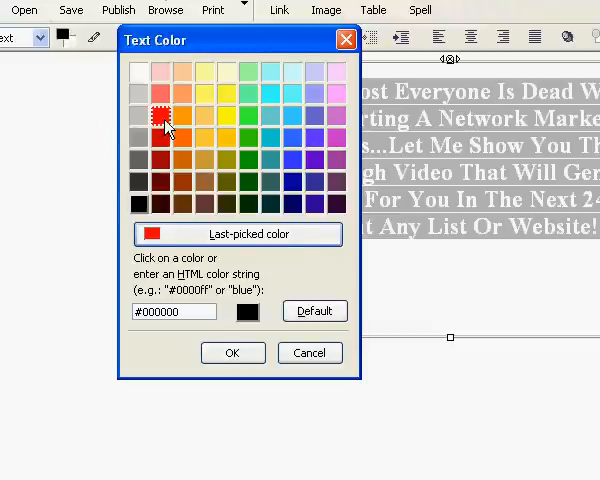
pyautogui.click(232, 352)
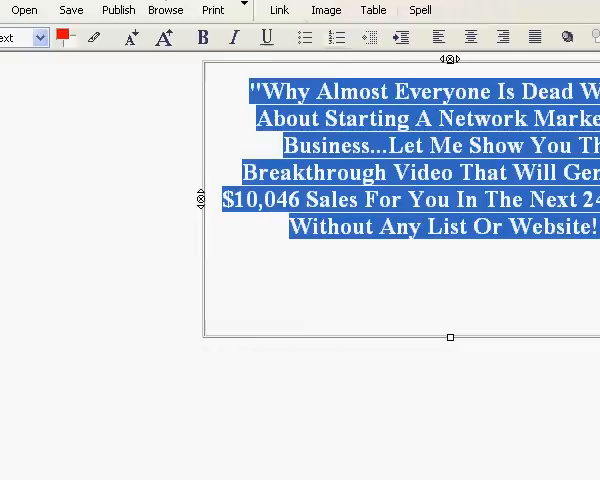